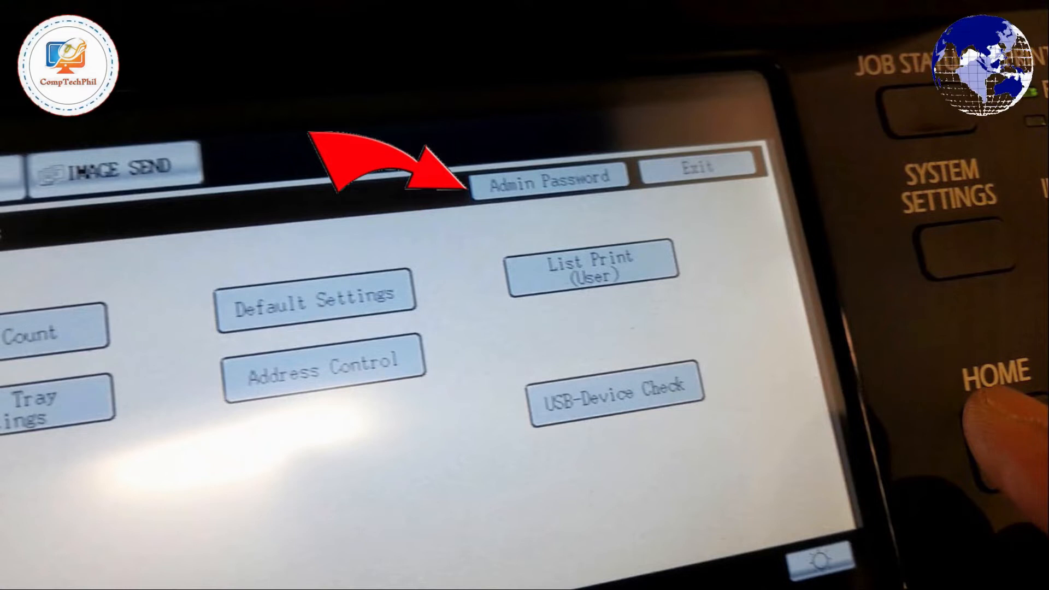
# Log in with the Admin Password under the copier's System Settings
pyautogui.click(550, 182)
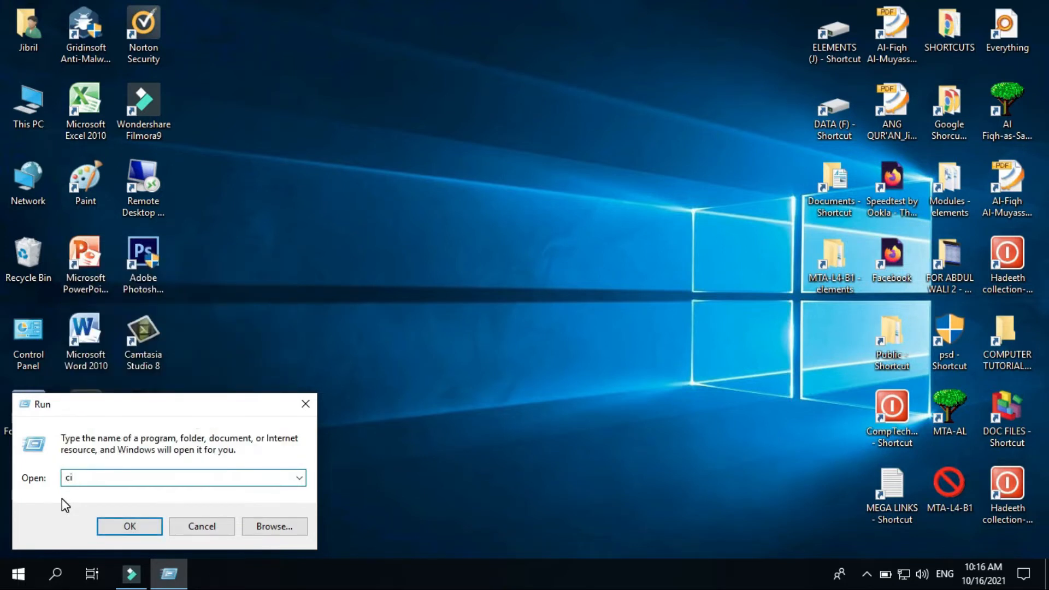
# Run cmd and ipconfig to show IPv4 192.168.0.153, mask 255.255.255.0, gateway 192.168.0.5
pyautogui.write('comma')
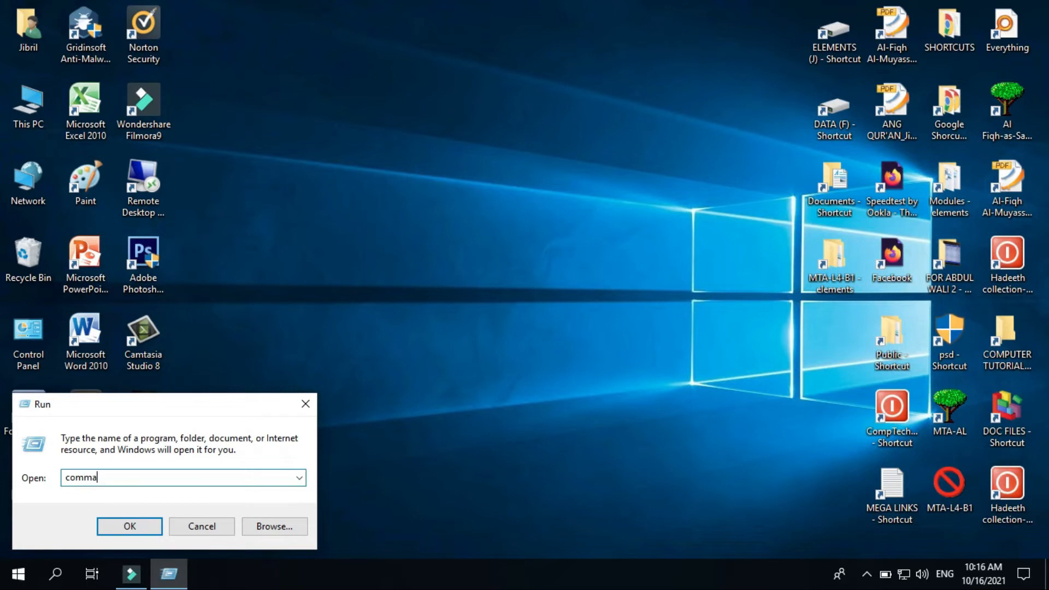
pyautogui.write('n')
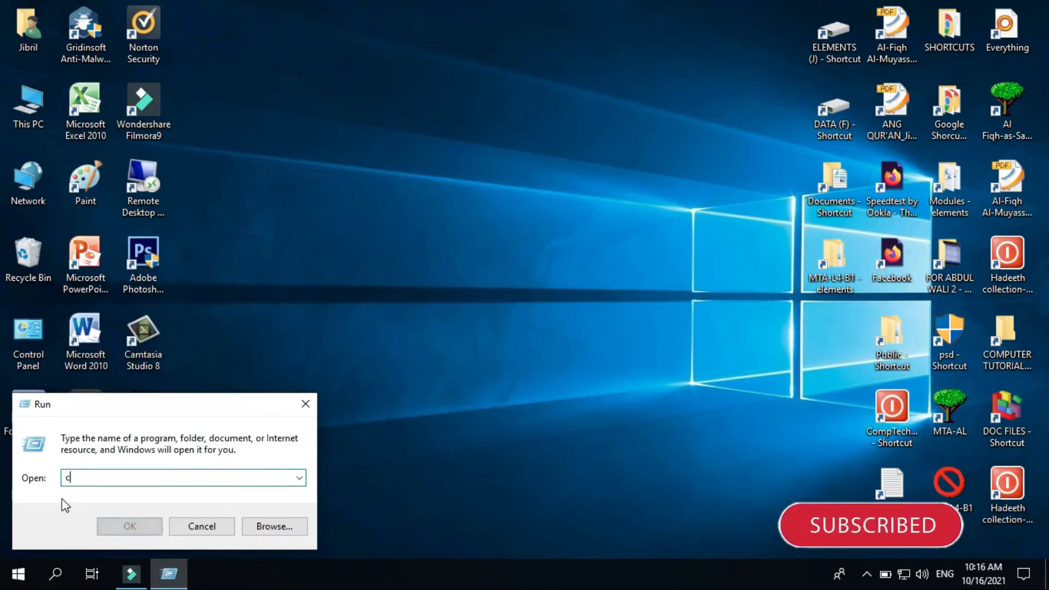
pyautogui.write('md')
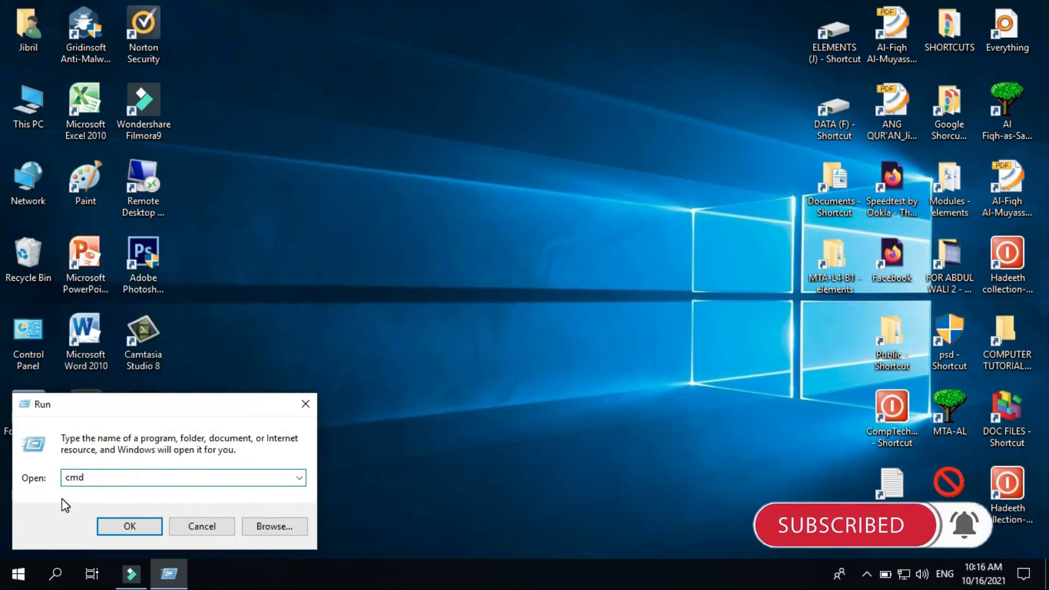
pyautogui.click(129, 526)
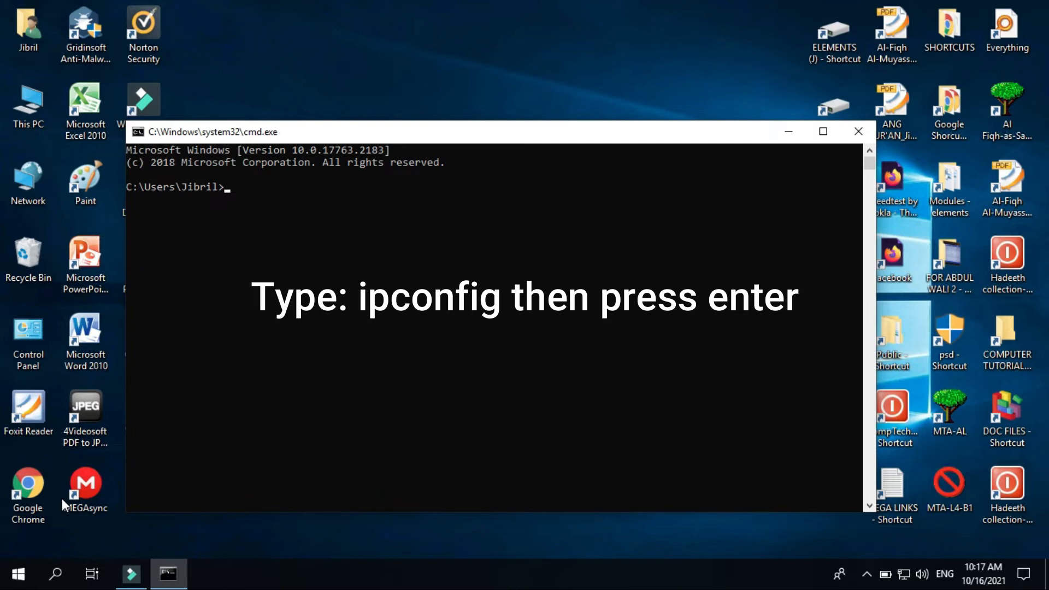
pyautogui.write('ipcon')
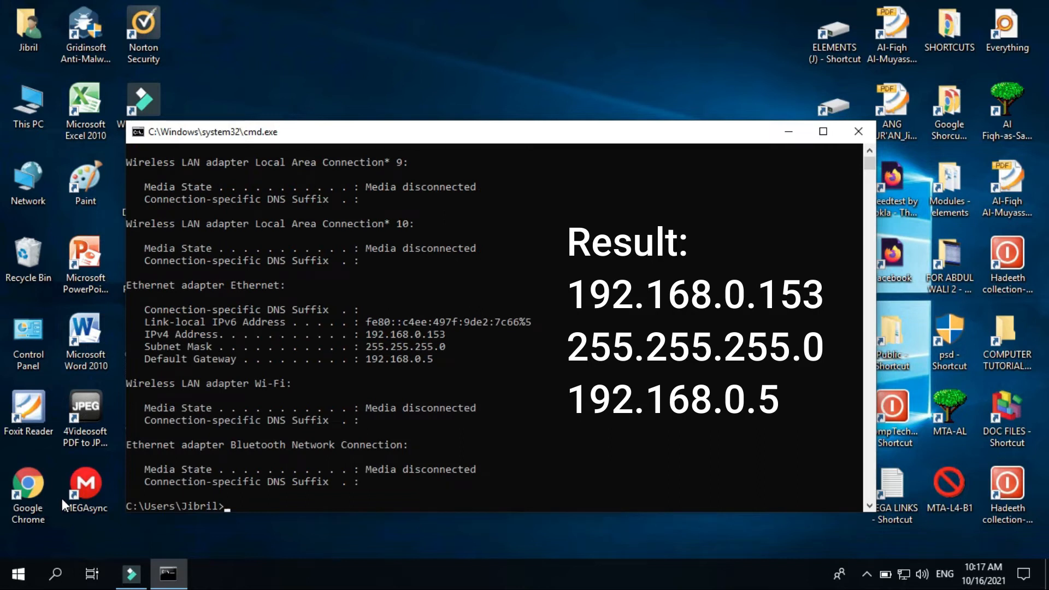
pyautogui.moveTo(65, 505)
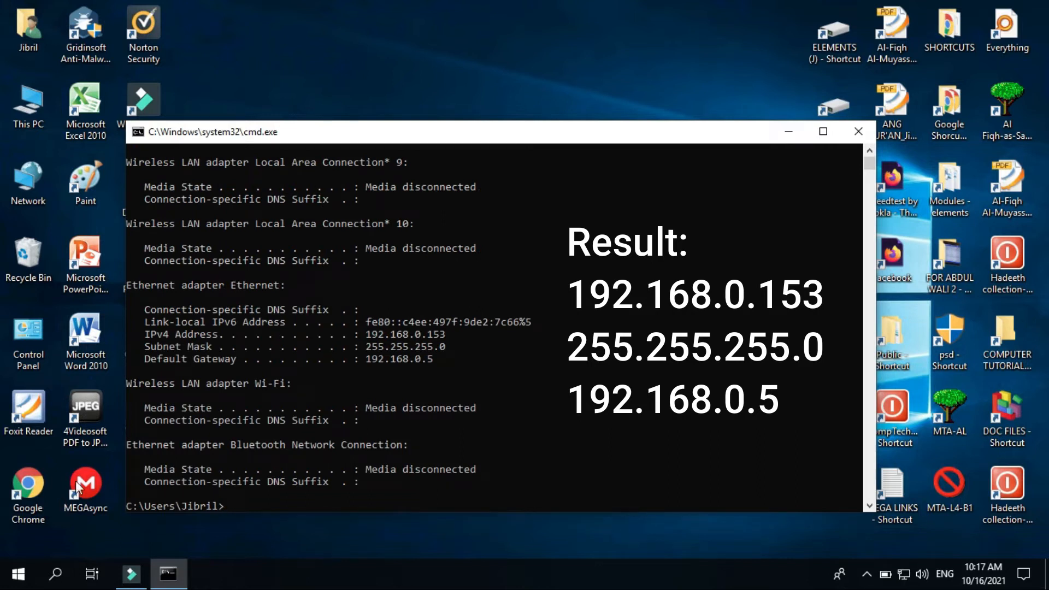
pyautogui.moveTo(217, 342)
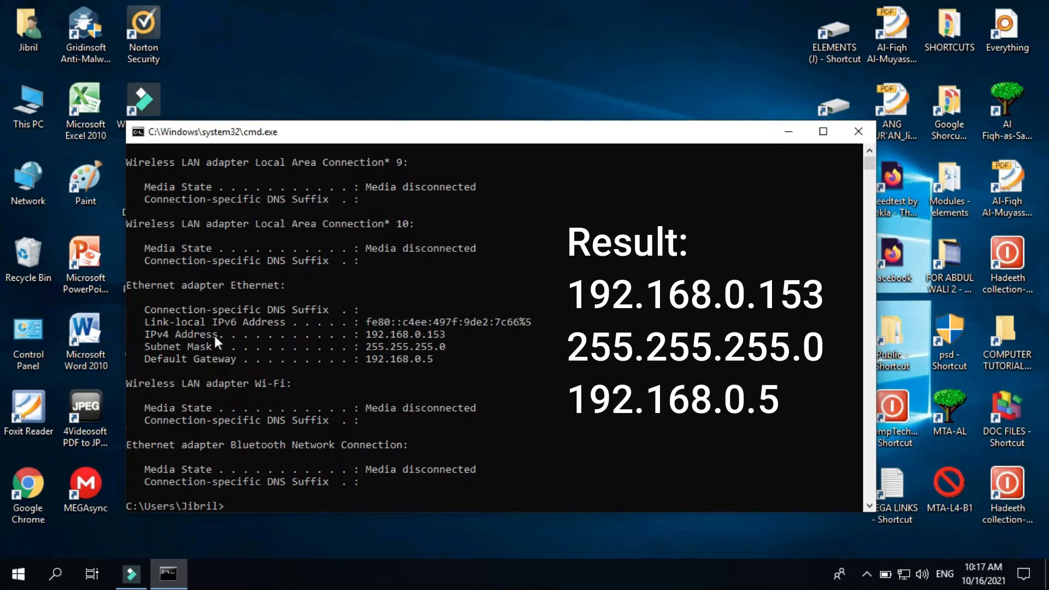
pyautogui.moveTo(414, 350)
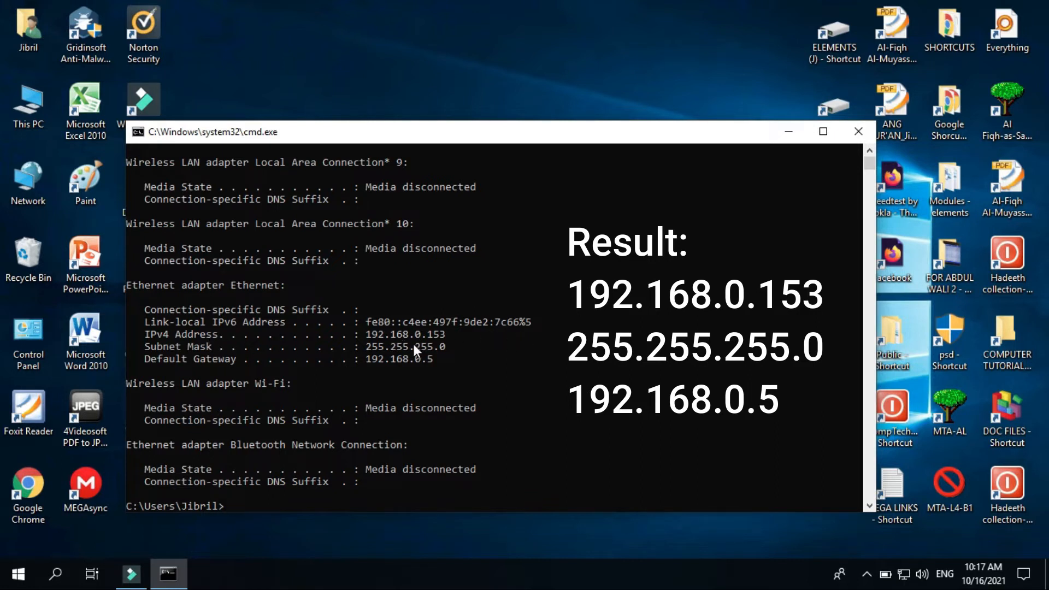
pyautogui.moveTo(423, 346)
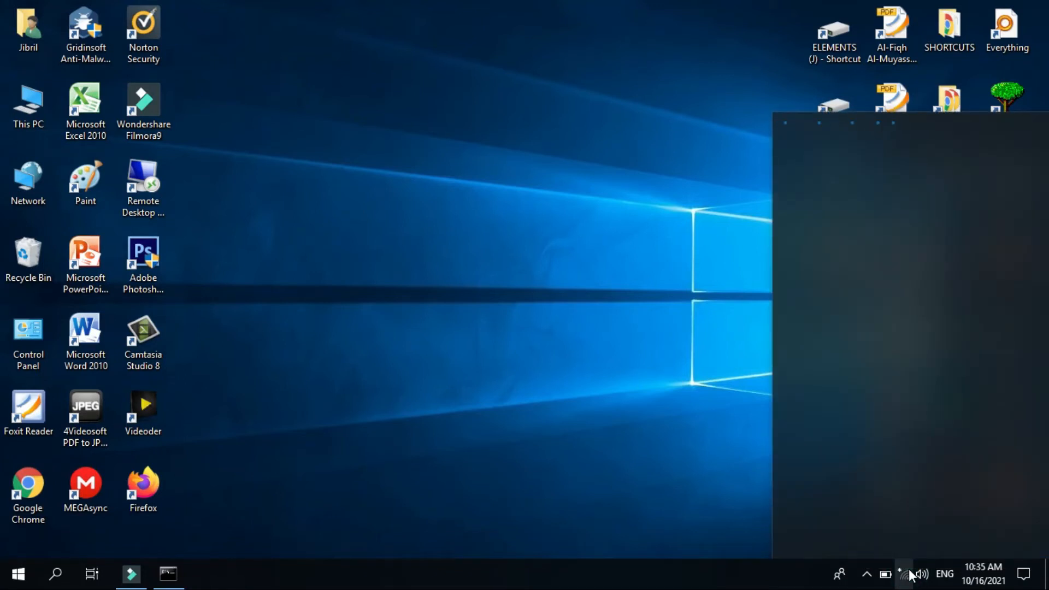
# Launch Setup from the SHARP MX-1810U driver folder on Installer-U (H:)
pyautogui.click(903, 574)
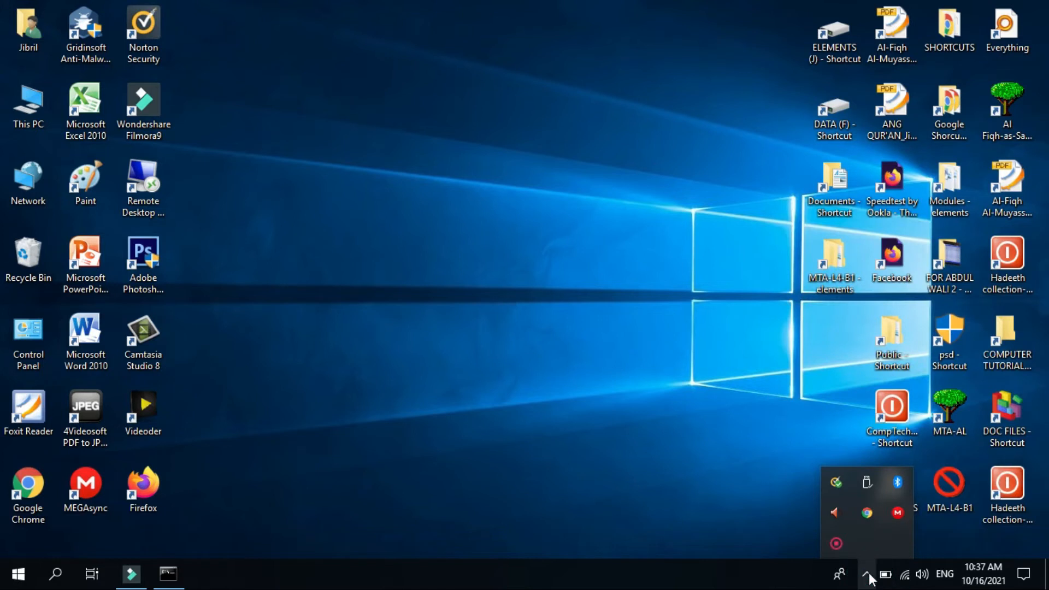
pyautogui.moveTo(27, 105)
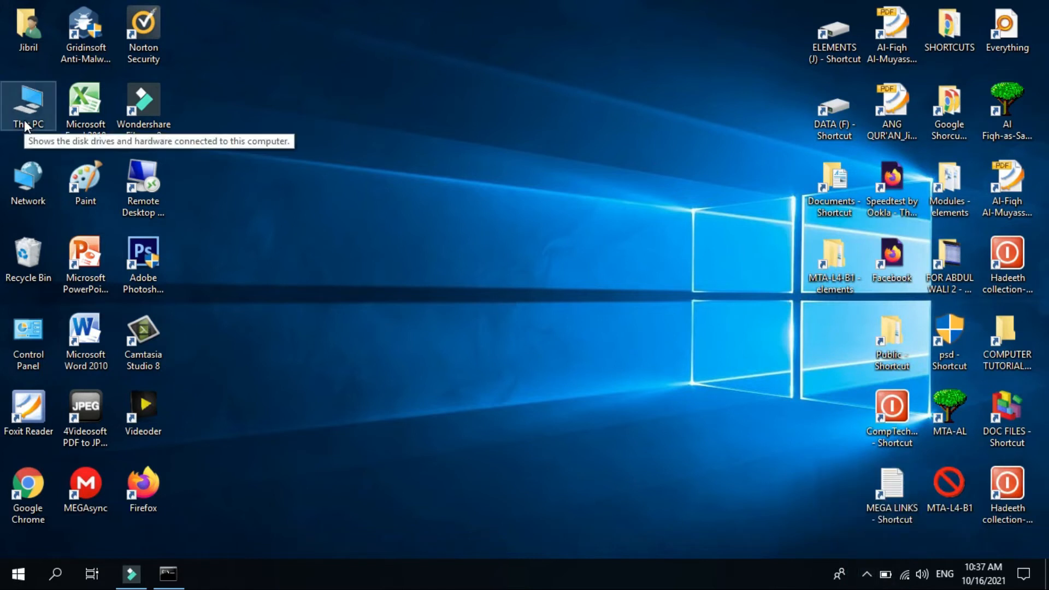
pyautogui.doubleClick(28, 105)
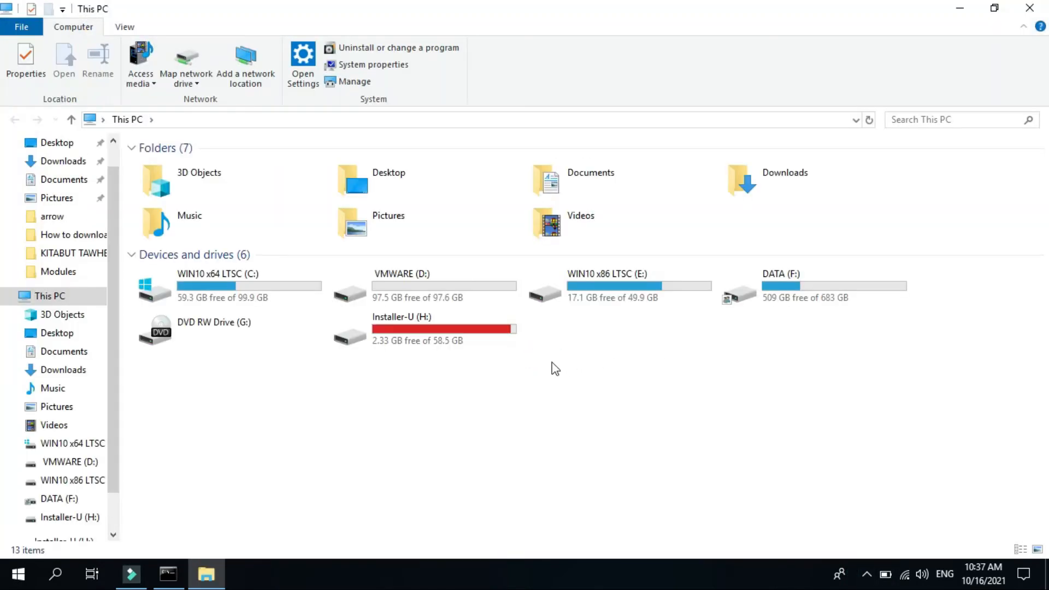
pyautogui.doubleClick(401, 327)
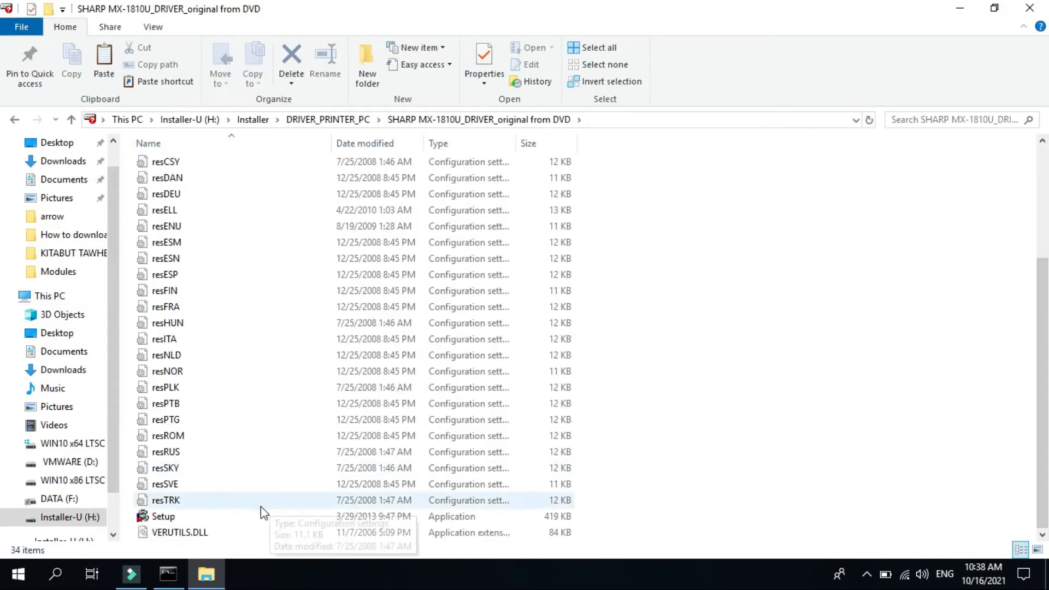
pyautogui.click(163, 516)
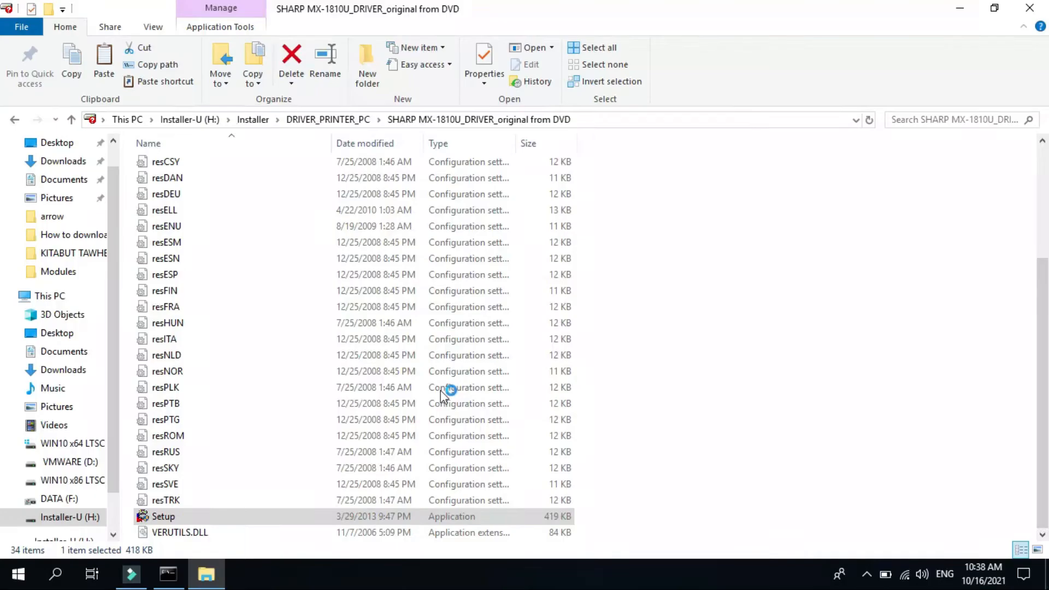
pyautogui.doubleClick(163, 516)
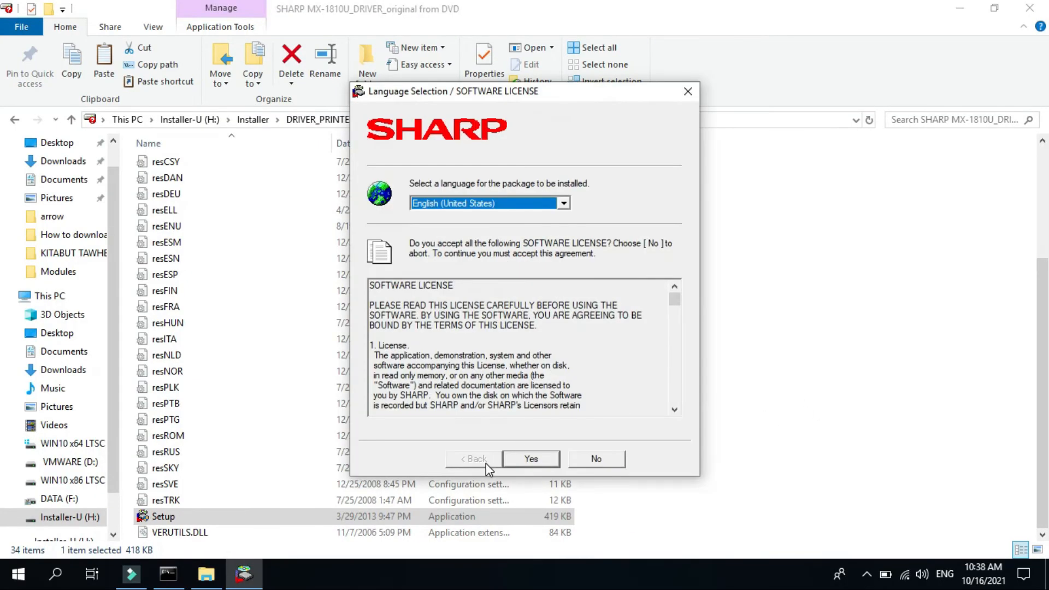
# Accept the software license and continue past the Readme First screen
pyautogui.click(530, 459)
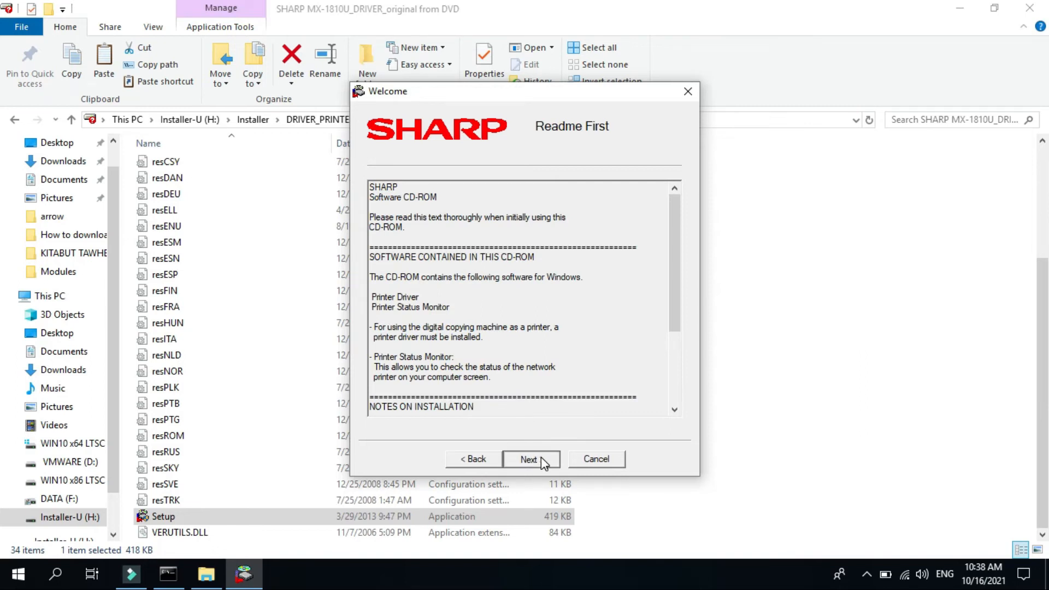
pyautogui.click(531, 459)
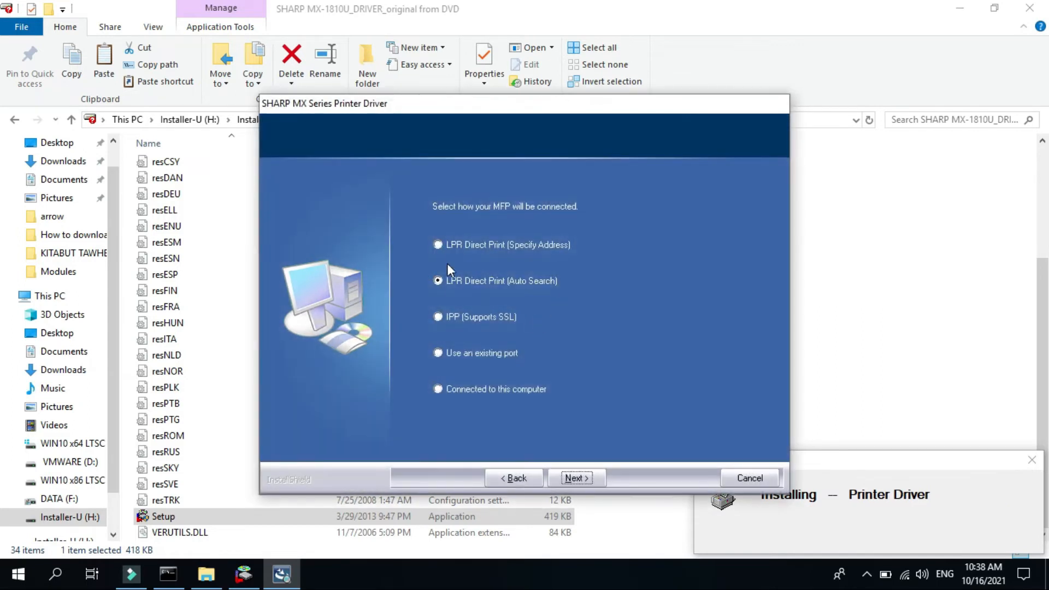
# Print directly to address 192.168.0.153, select MX-1810U, and keep it as the default printer
pyautogui.click(438, 244)
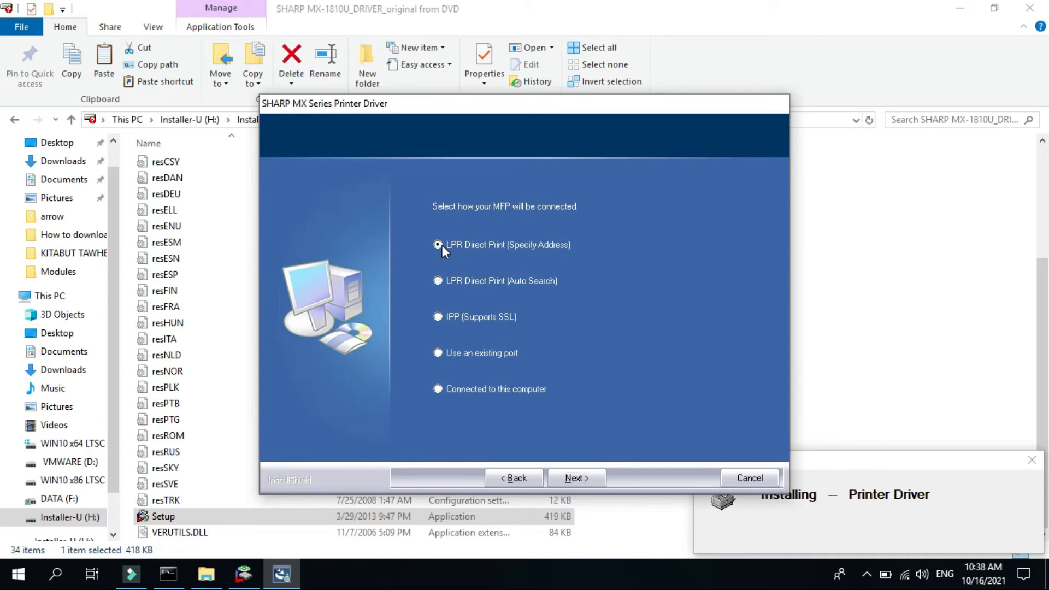
pyautogui.moveTo(547, 268)
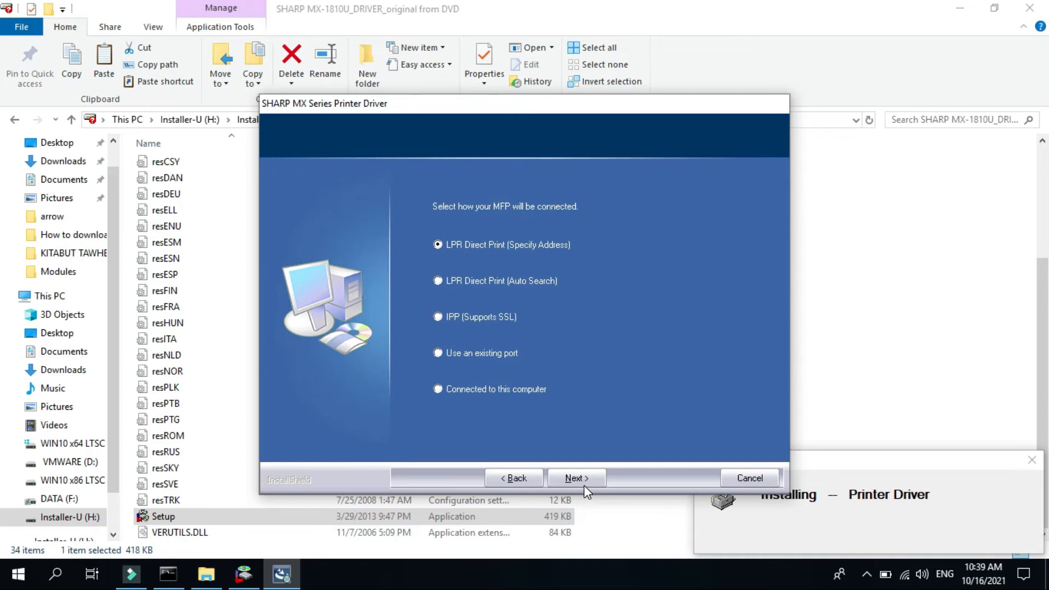
pyautogui.click(575, 477)
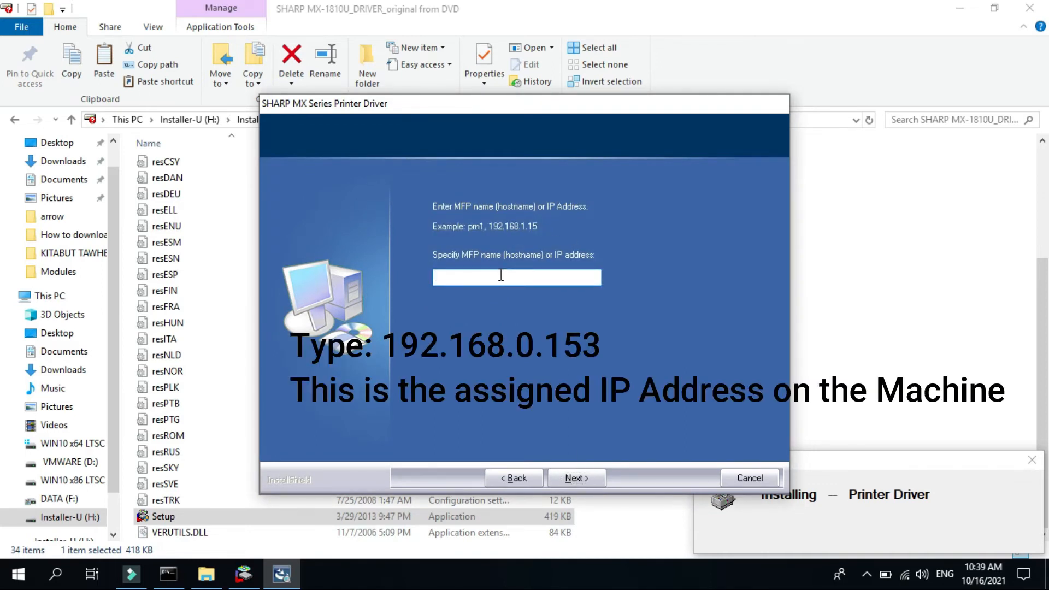
pyautogui.write('1')
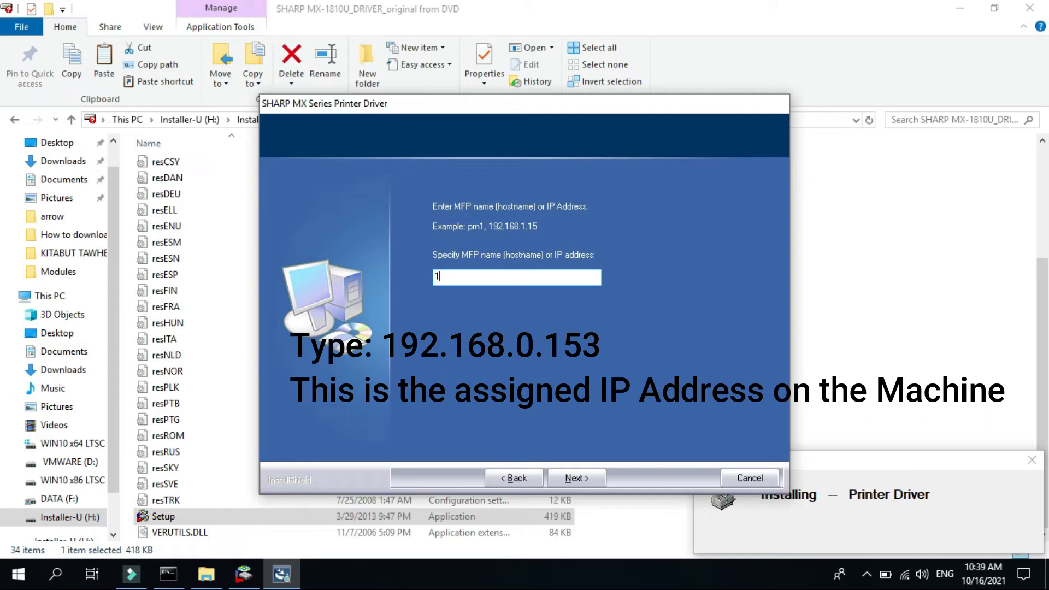
pyautogui.write('9')
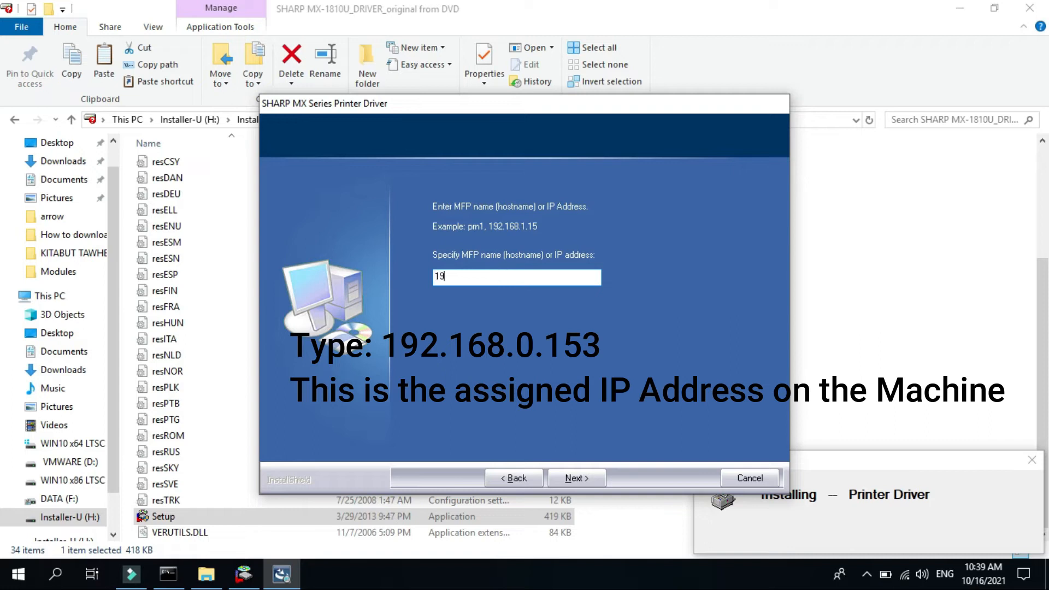
pyautogui.write('2.168')
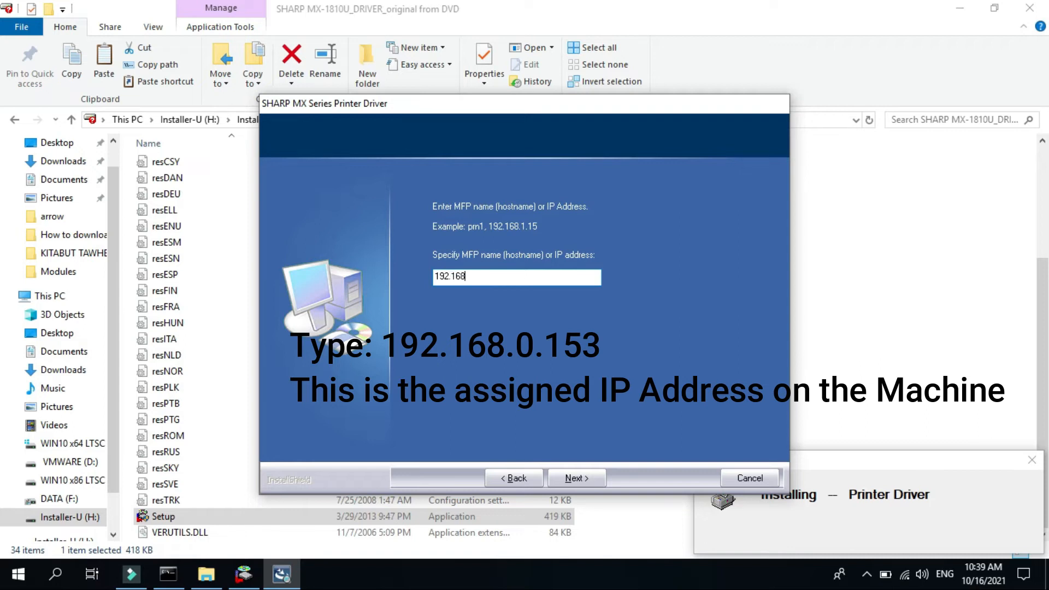
pyautogui.write('.0')
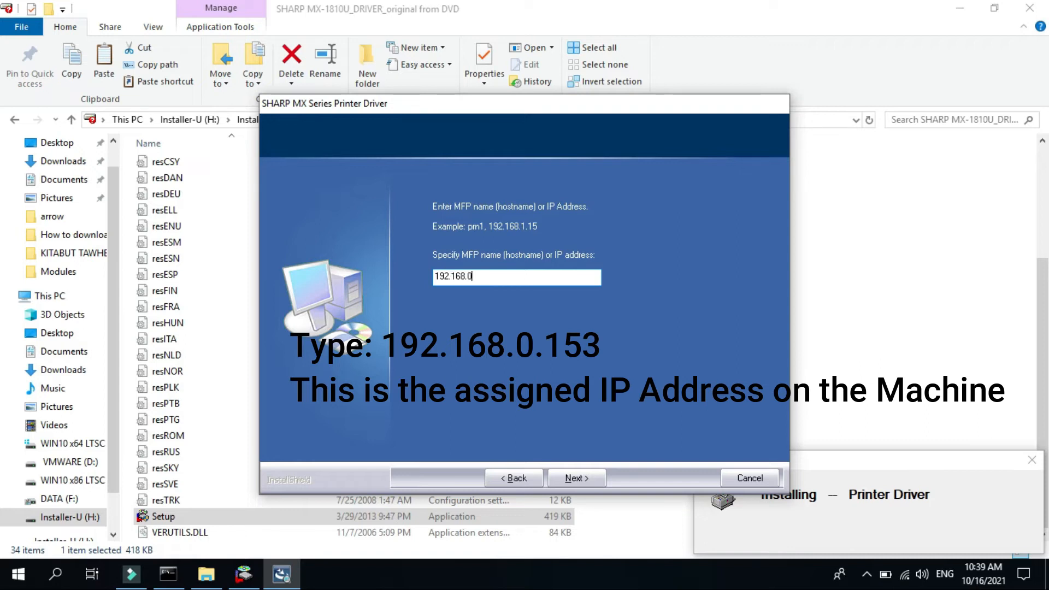
pyautogui.write('.1')
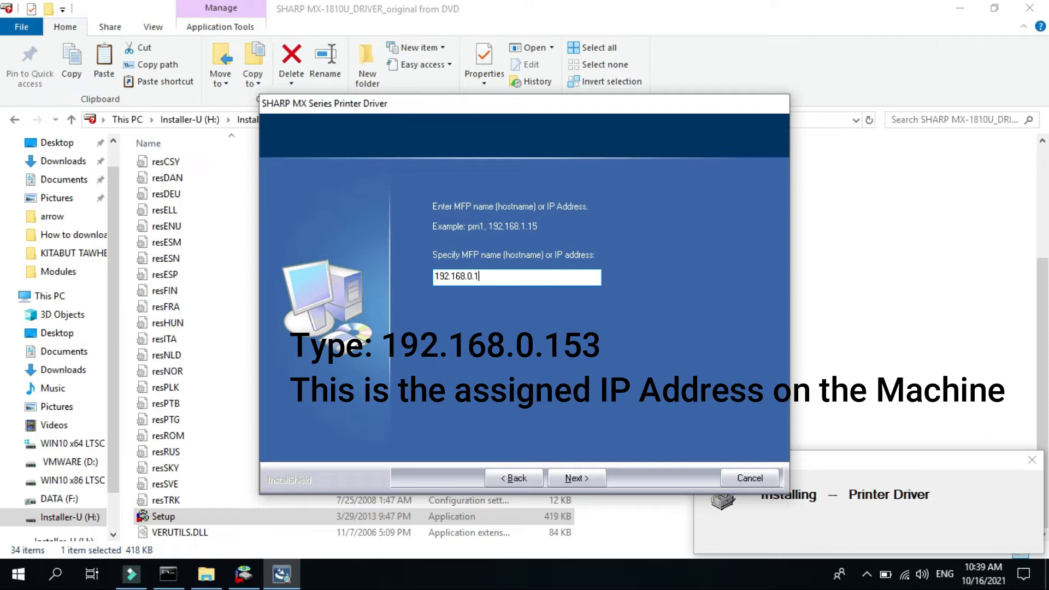
pyautogui.write('53')
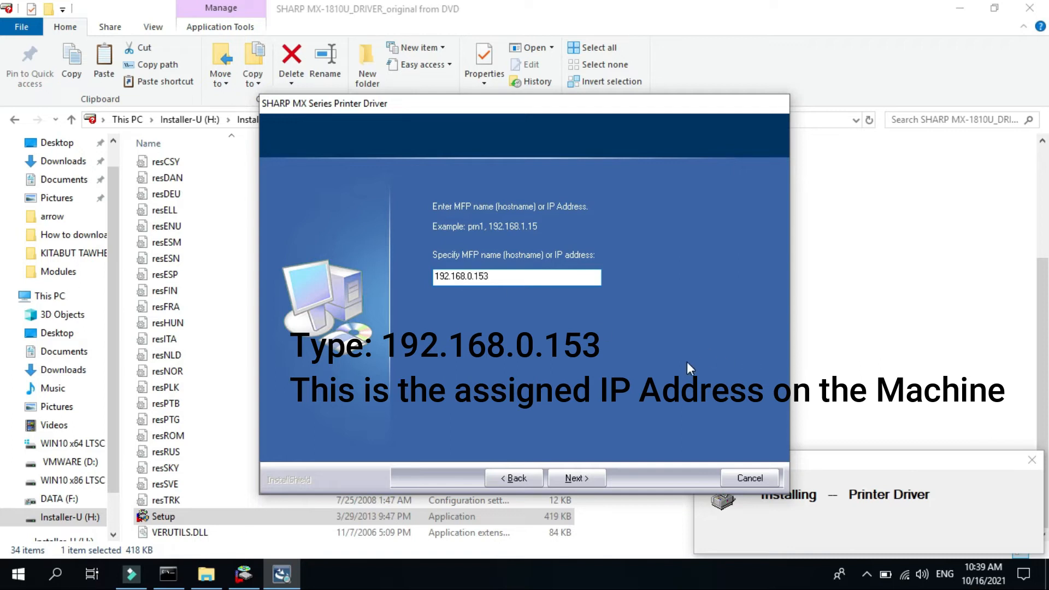
pyautogui.click(575, 478)
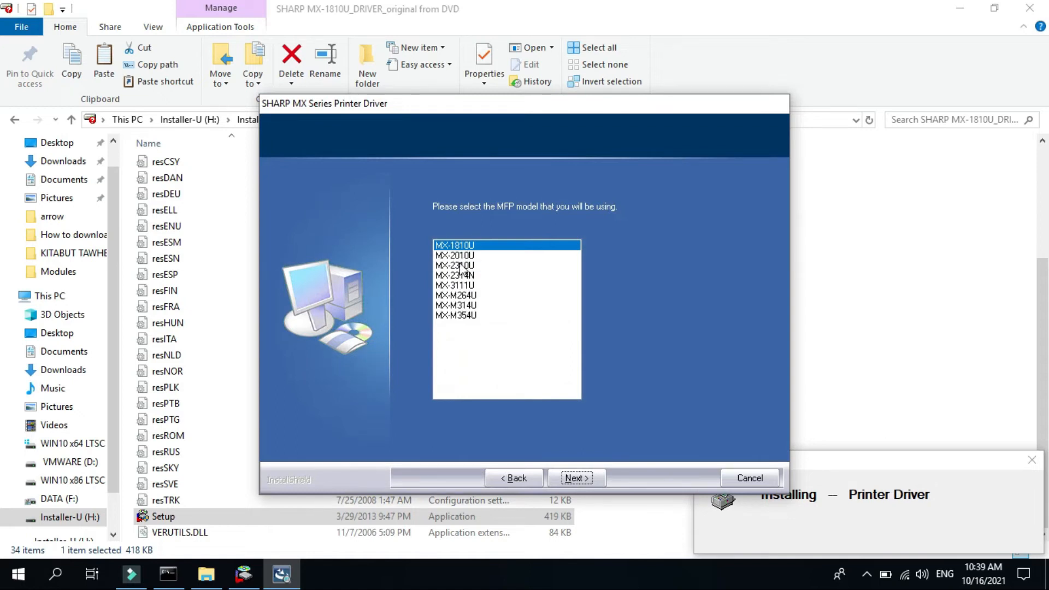
pyautogui.click(575, 477)
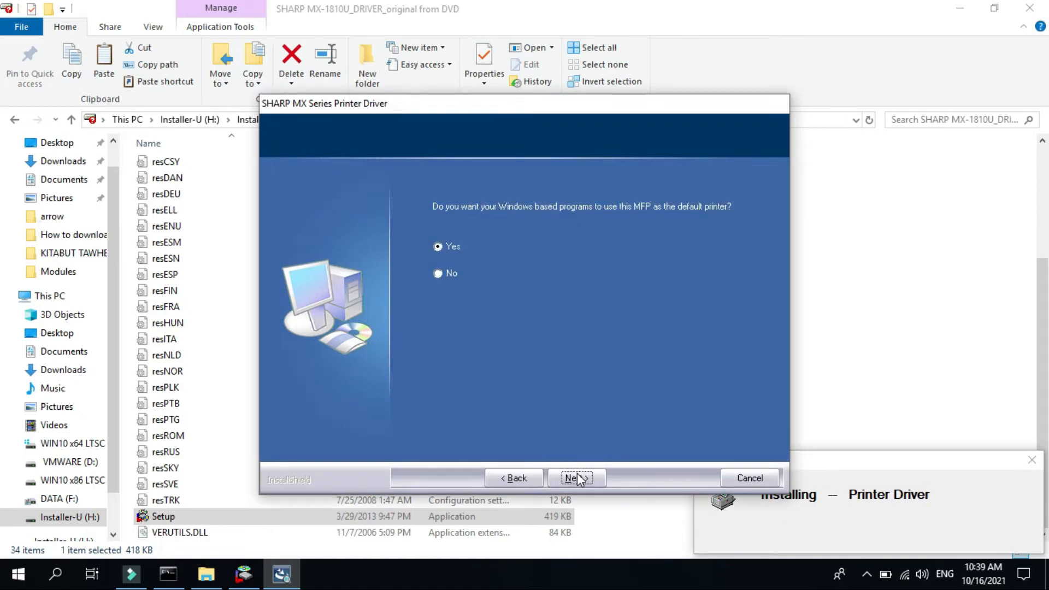
pyautogui.moveTo(753, 224)
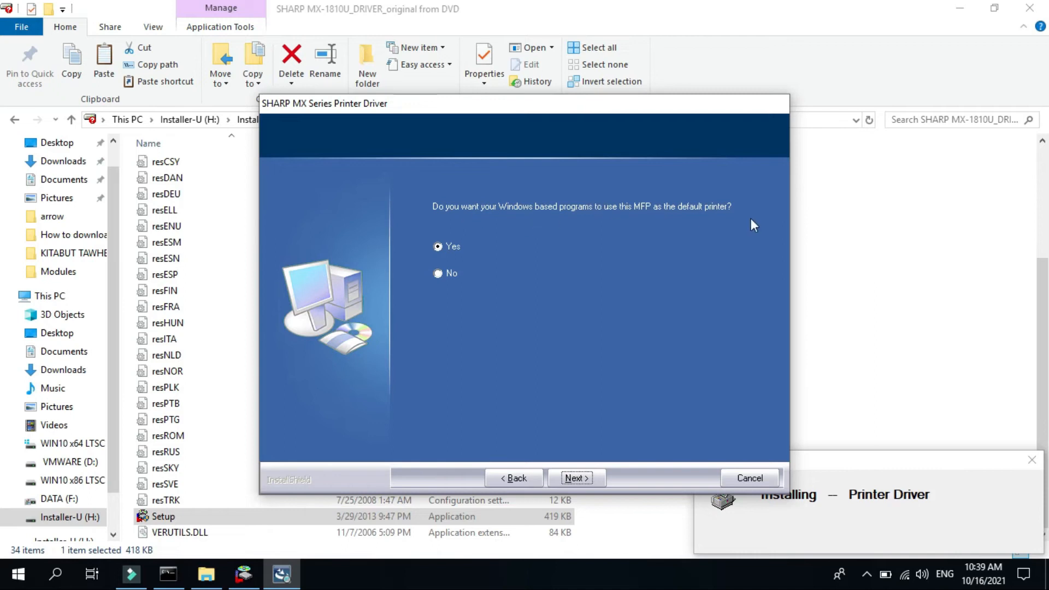
pyautogui.moveTo(601, 407)
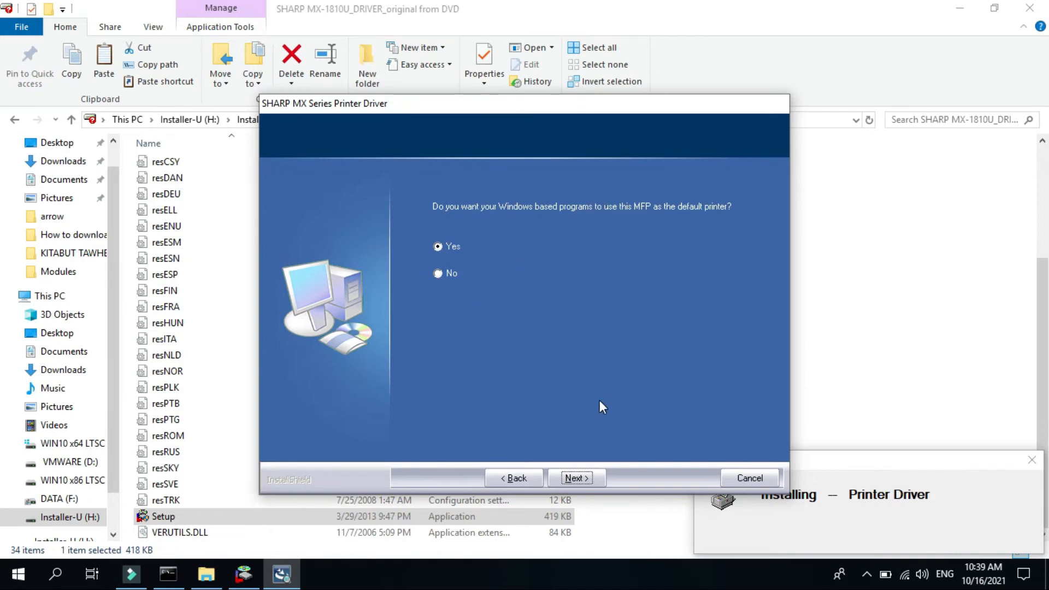
pyautogui.click(575, 477)
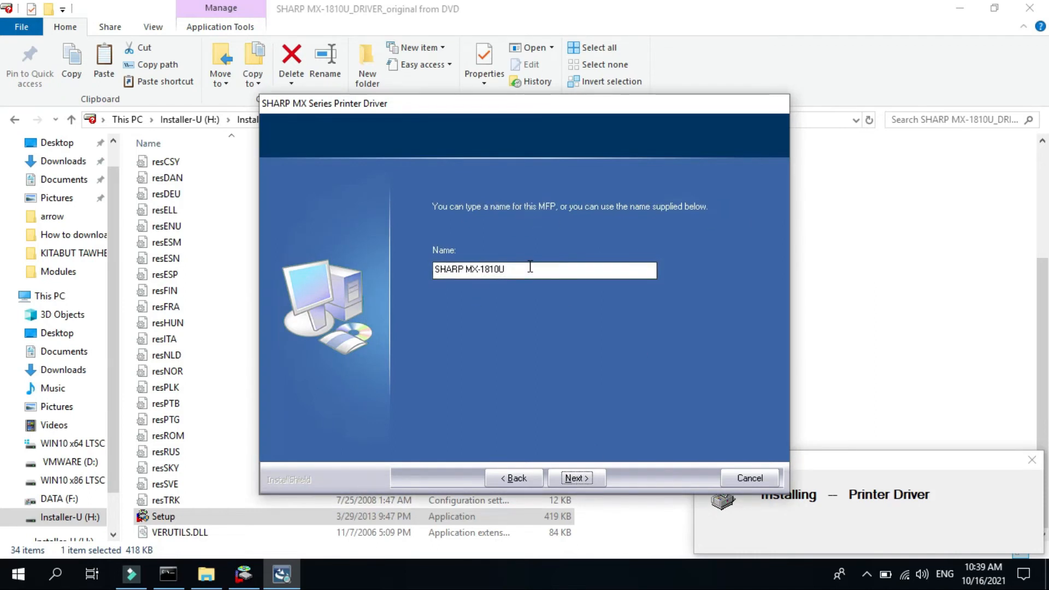
# Rename the printer 'SHARP MX-1810U-12th floor wifi' and start the driver installation
pyautogui.write('-')
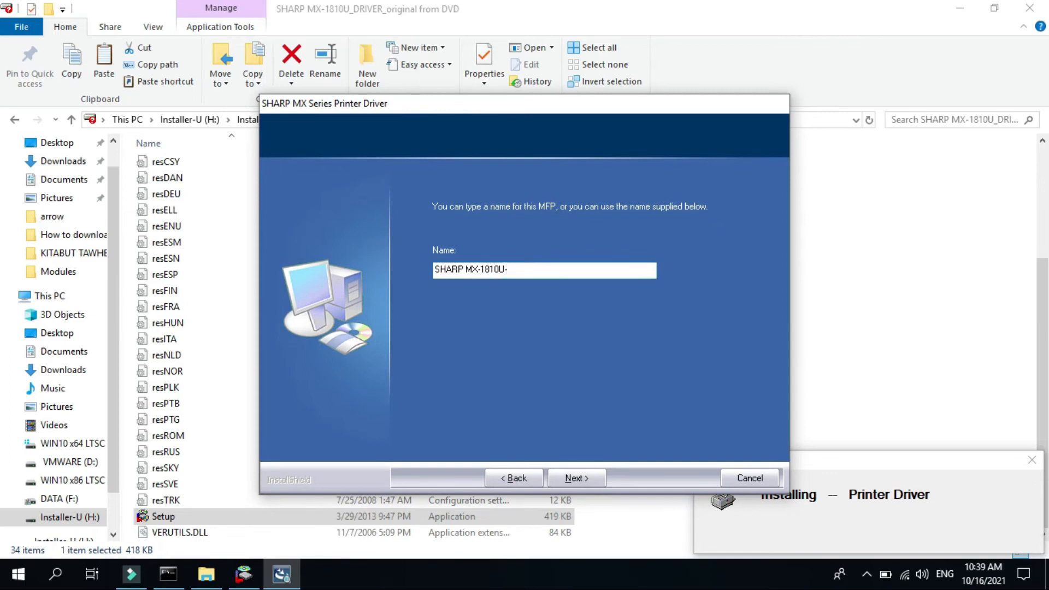
pyautogui.write('12th')
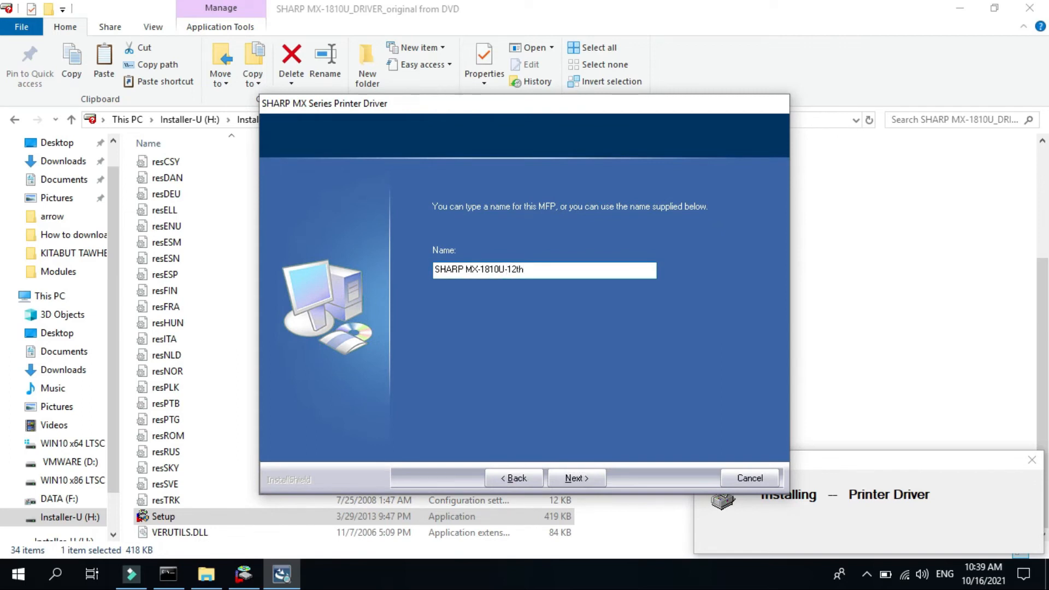
pyautogui.write('floor wifi')
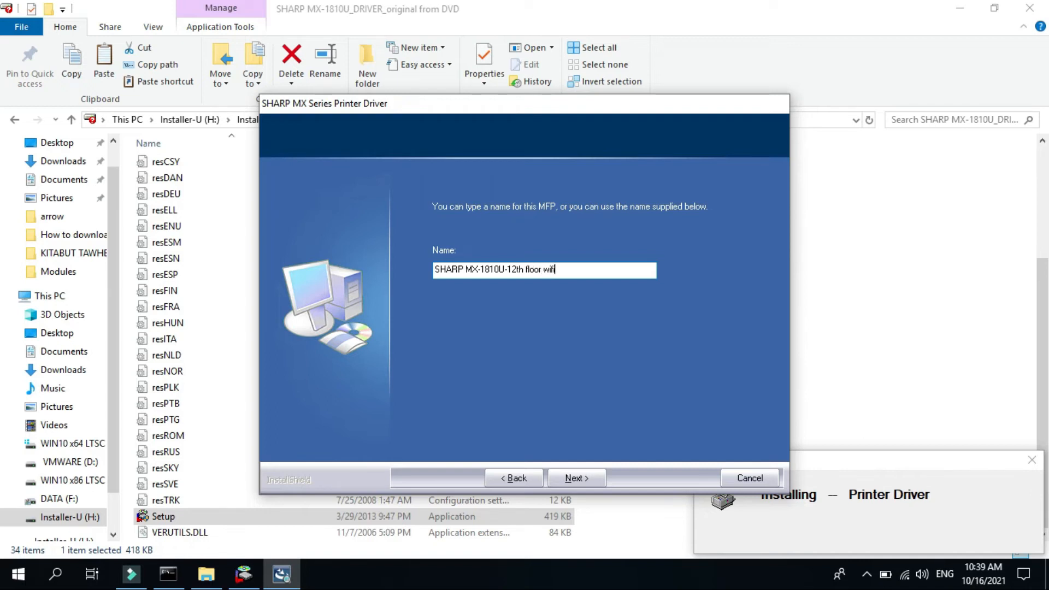
pyautogui.moveTo(557, 488)
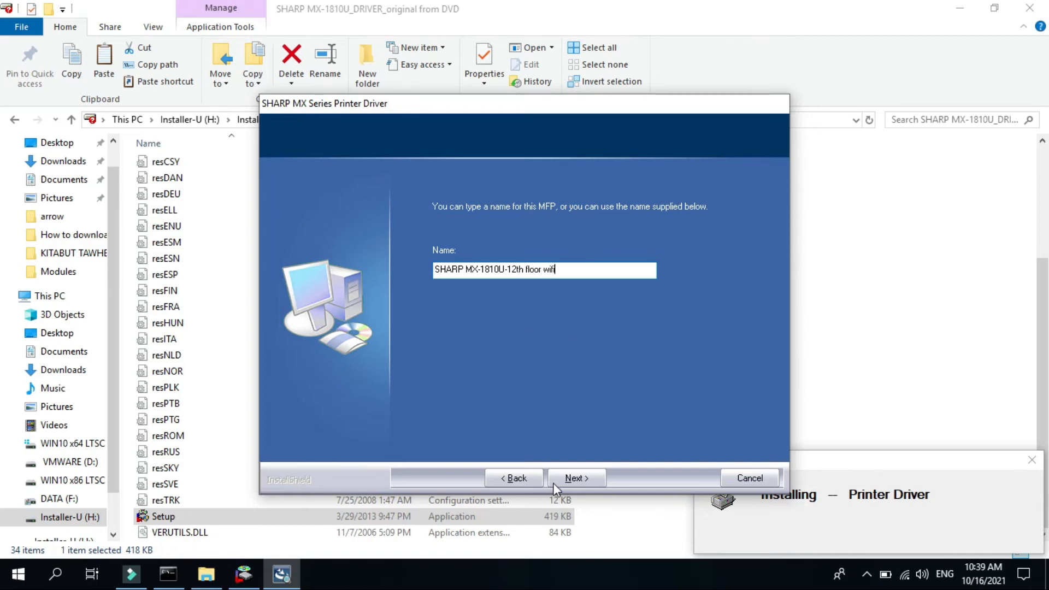
pyautogui.click(575, 477)
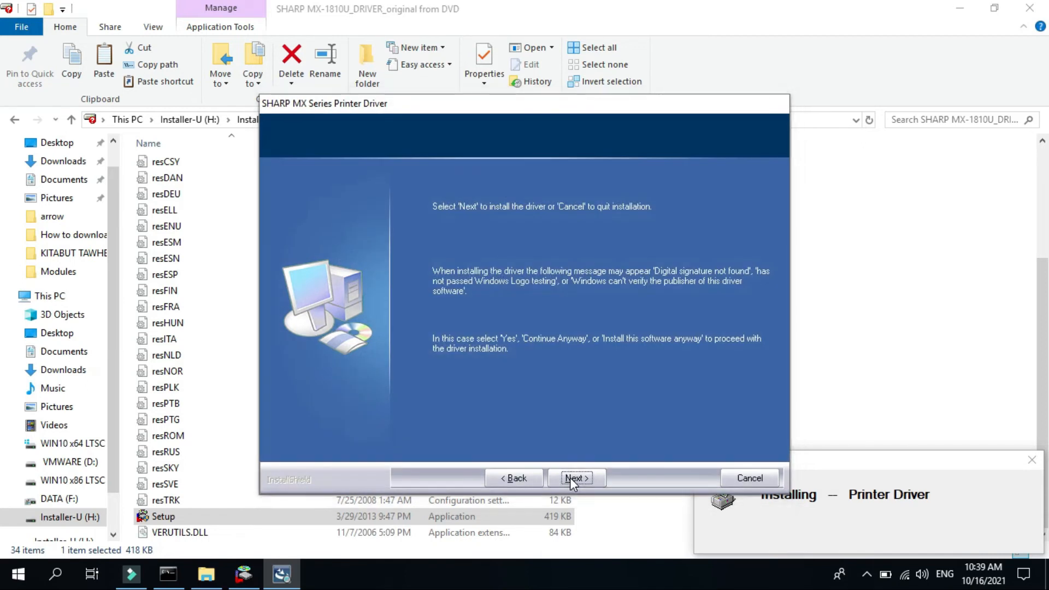
pyautogui.click(575, 477)
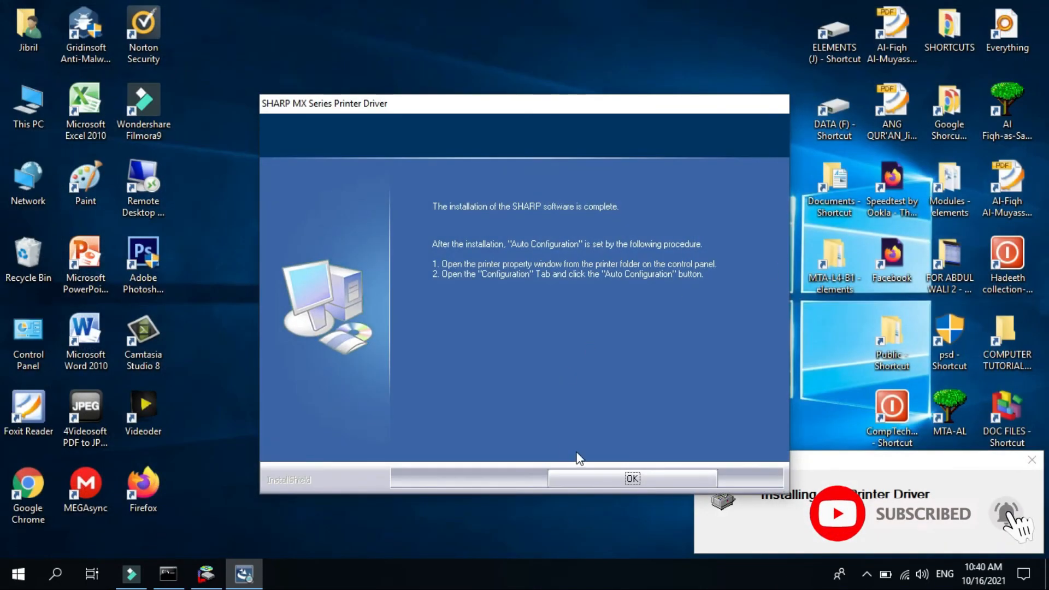
# Dismiss the installation-complete message and close the Software Selection window
pyautogui.click(631, 478)
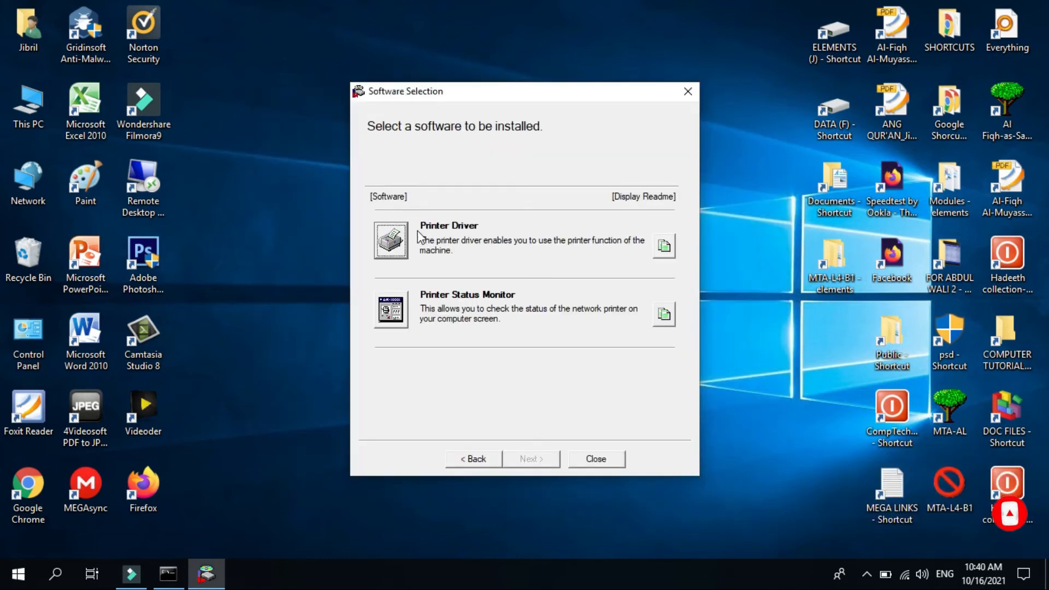
pyautogui.moveTo(461, 151)
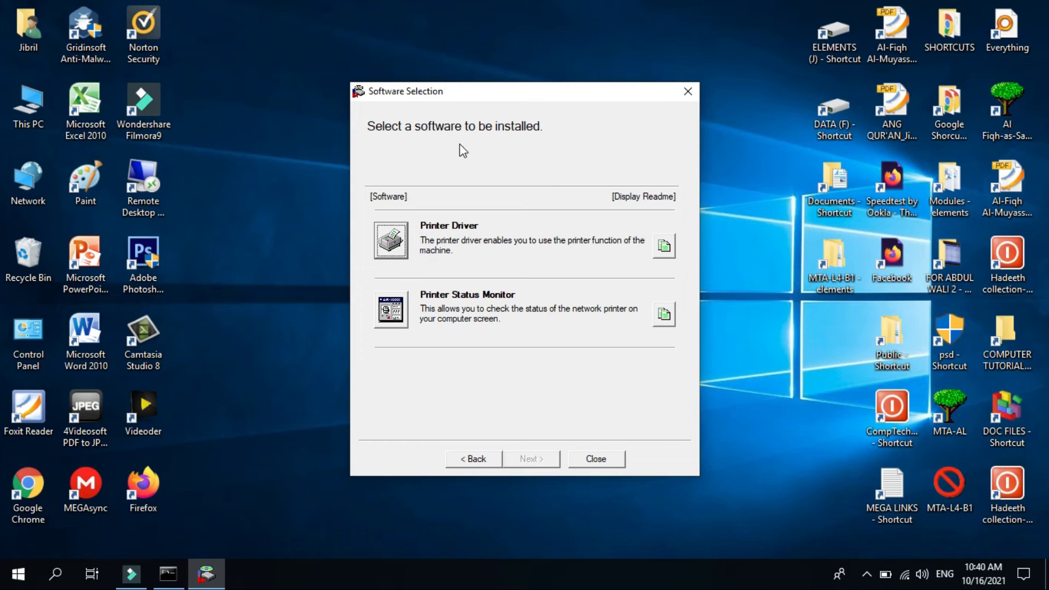
pyautogui.moveTo(565, 381)
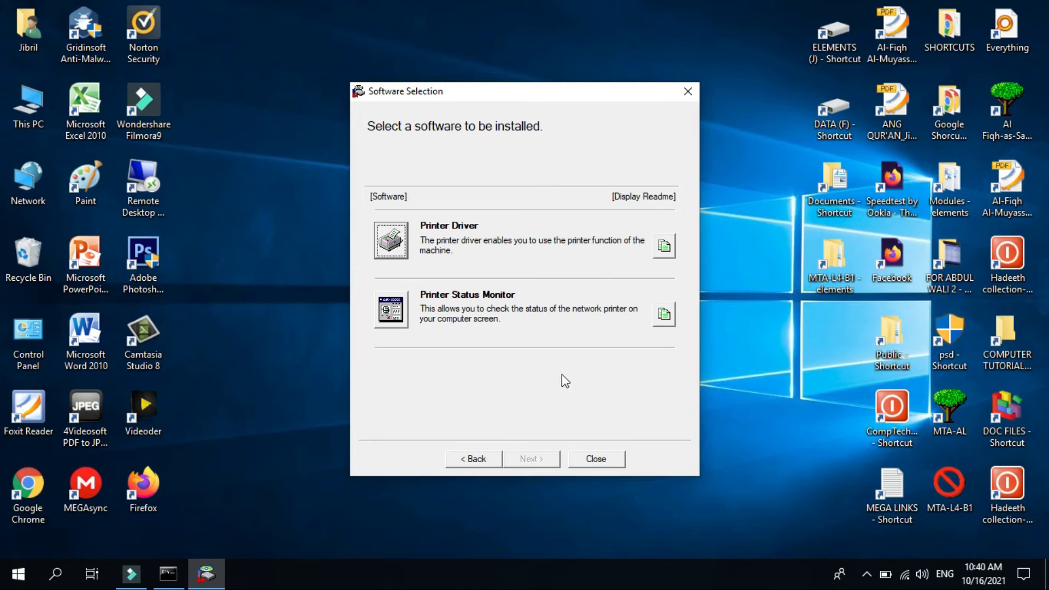
pyautogui.click(594, 459)
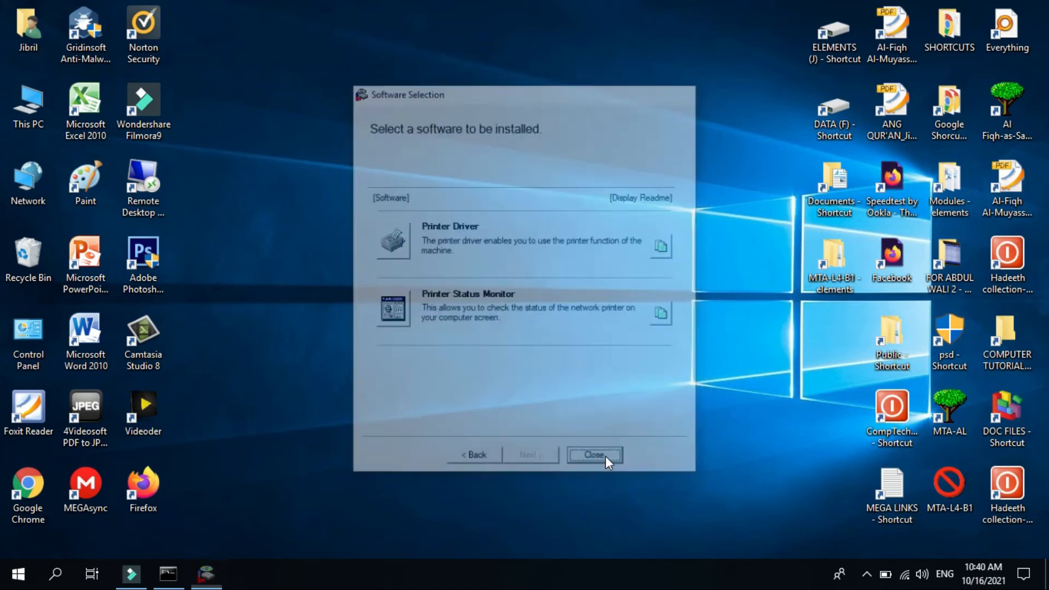
pyautogui.click(593, 455)
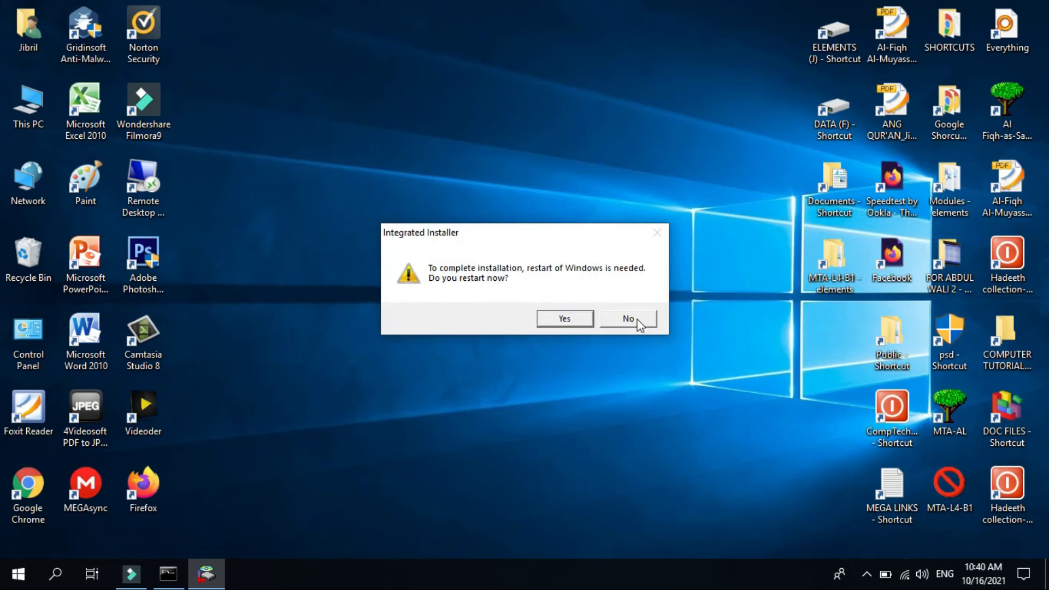
# Decline the Windows restart and open Devices and Printers from Control Panel
pyautogui.click(627, 318)
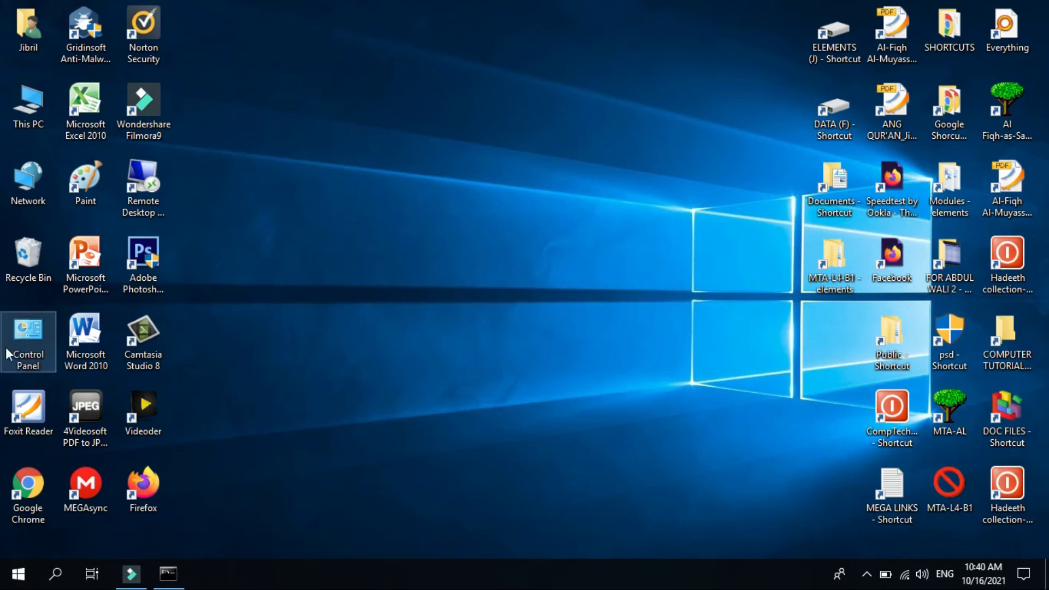
pyautogui.doubleClick(28, 343)
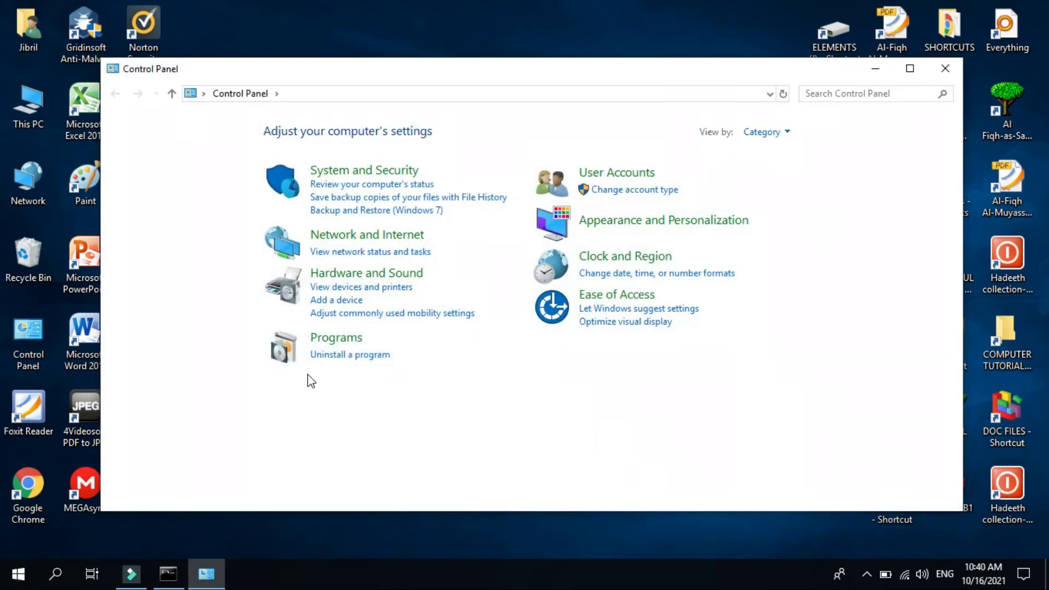
pyautogui.click(361, 286)
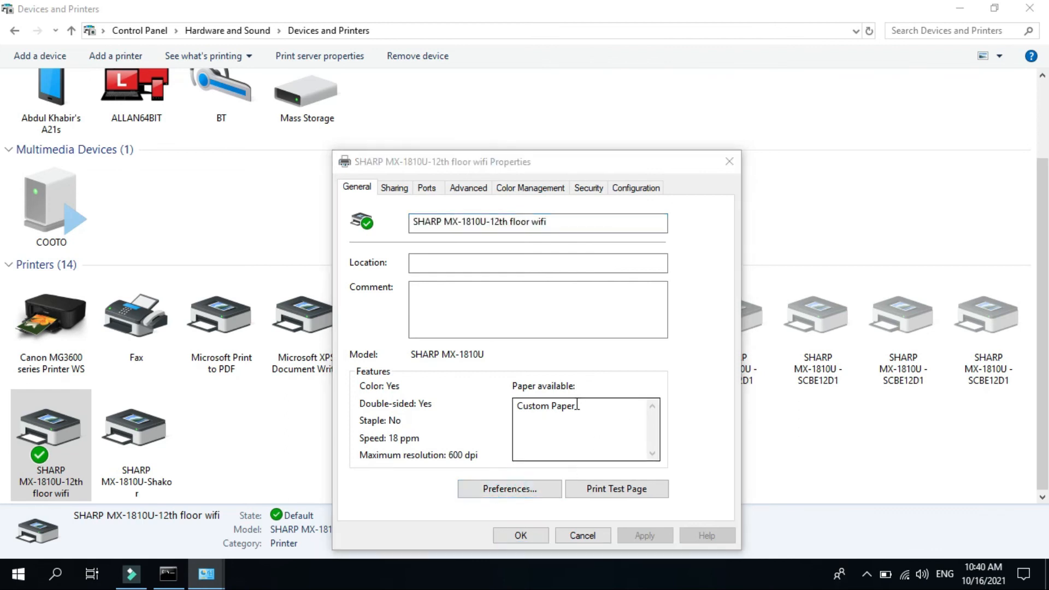
pyautogui.click(508, 489)
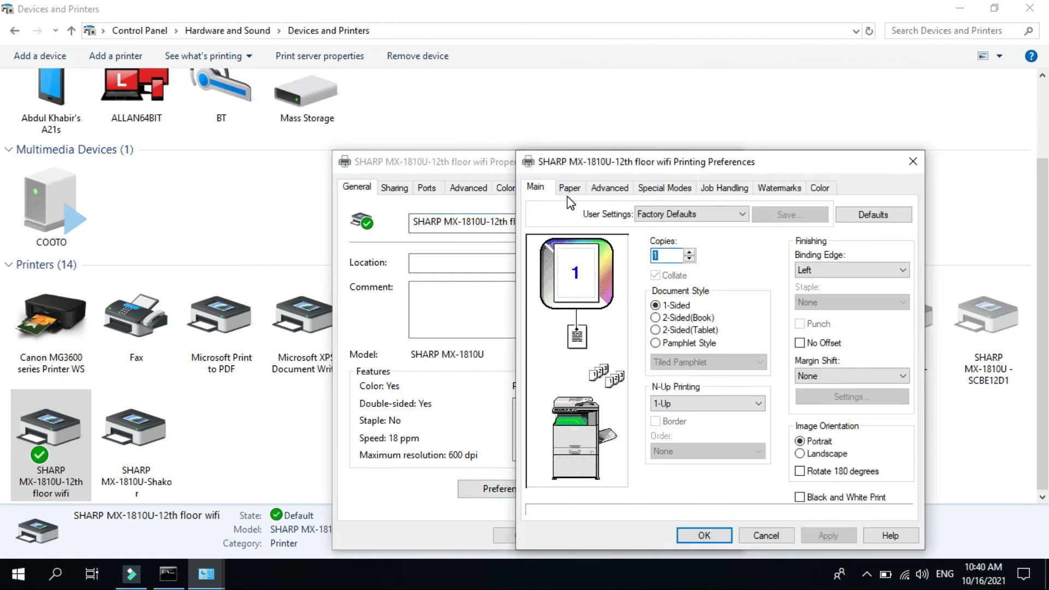
pyautogui.click(569, 188)
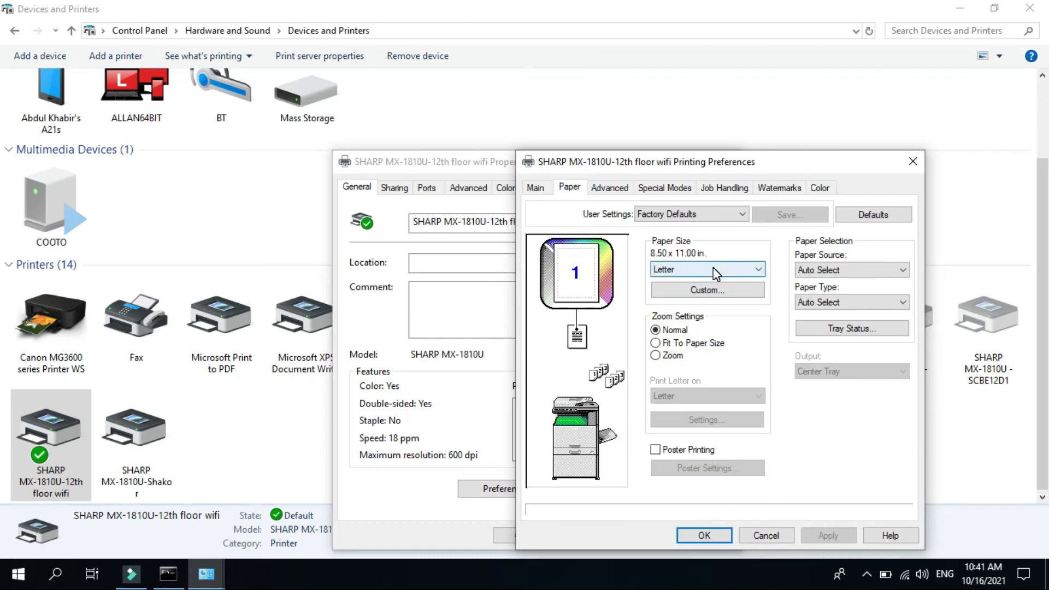
pyautogui.click(706, 268)
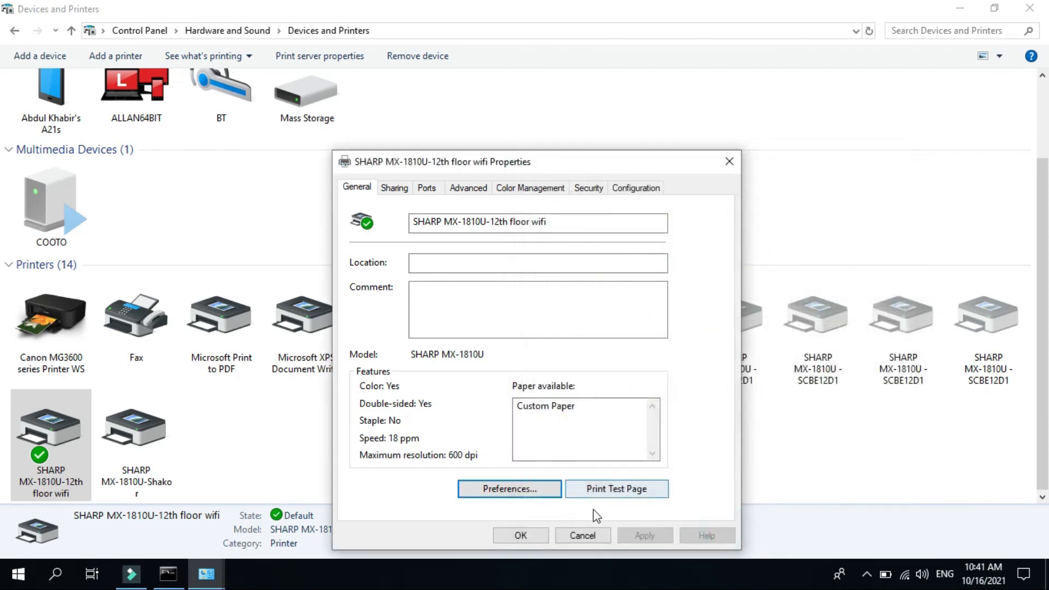
pyautogui.moveTo(615, 489)
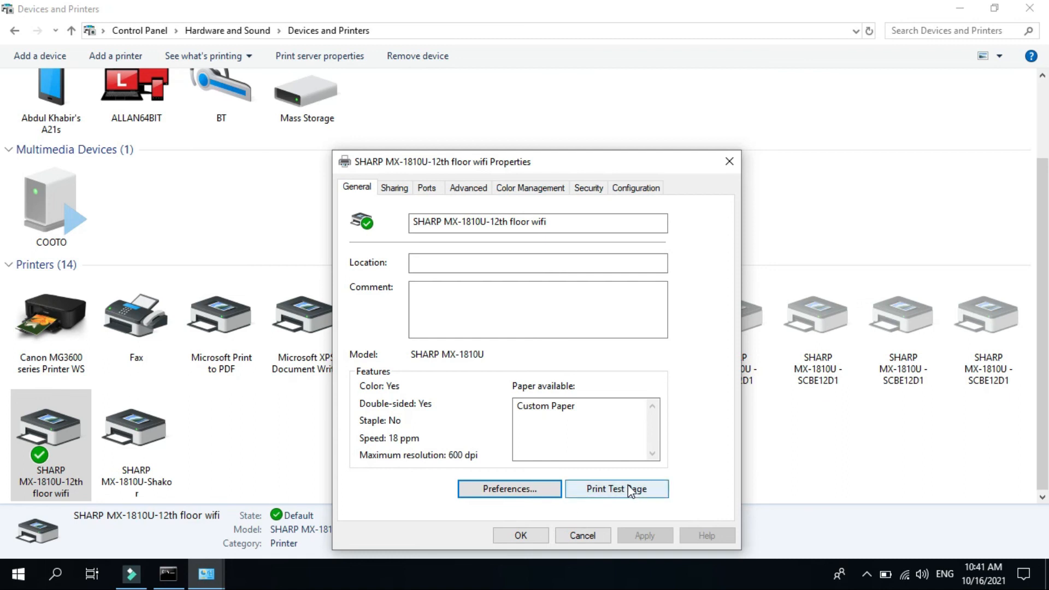
pyautogui.moveTo(632, 494)
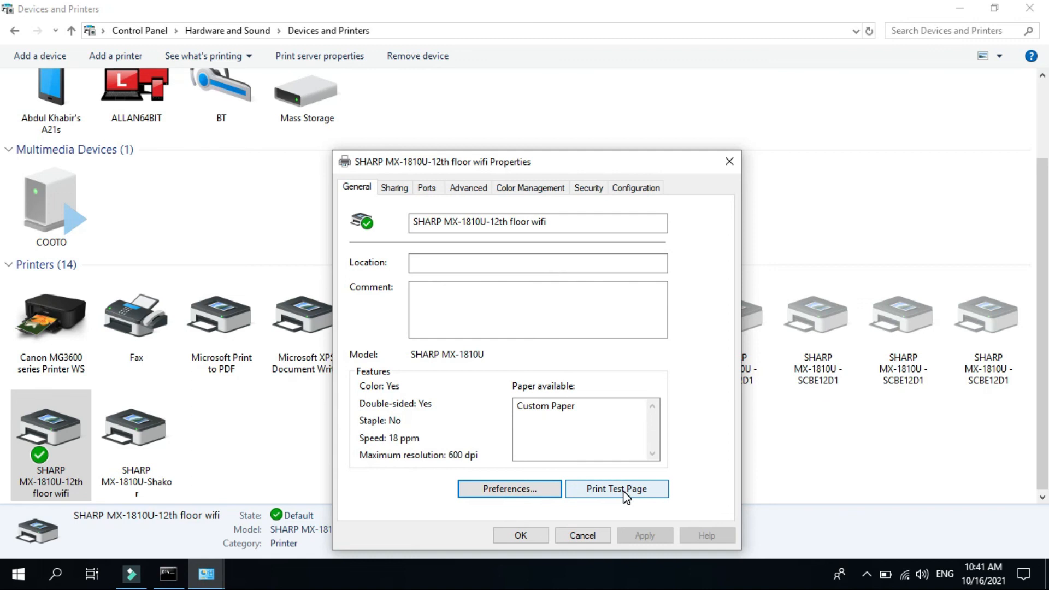
# Print a test page from the SHARP MX-1810U-12th floor wifi printer's Properties
pyautogui.click(616, 489)
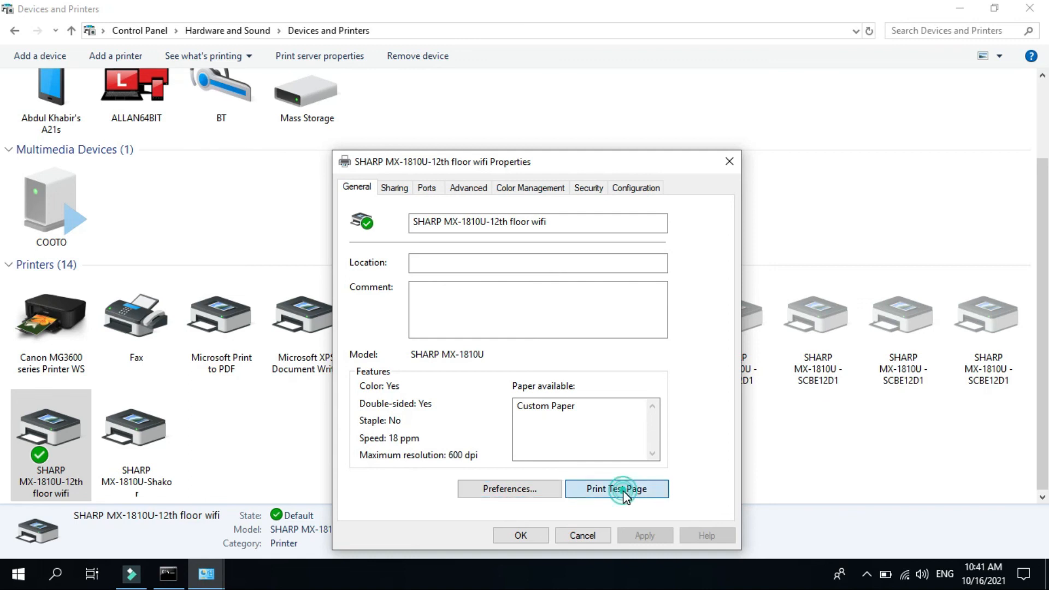
pyautogui.click(616, 488)
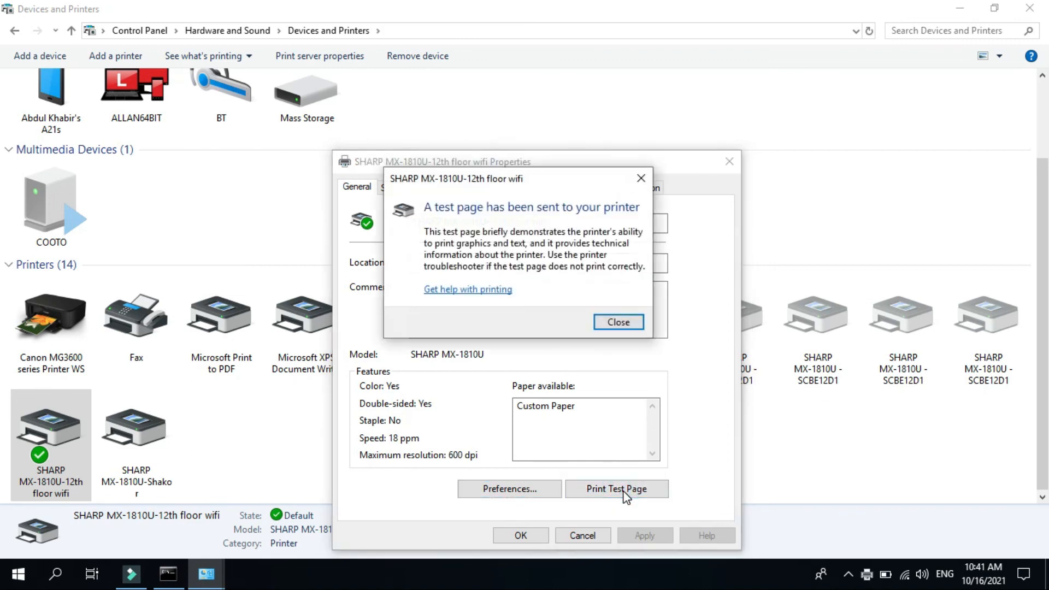